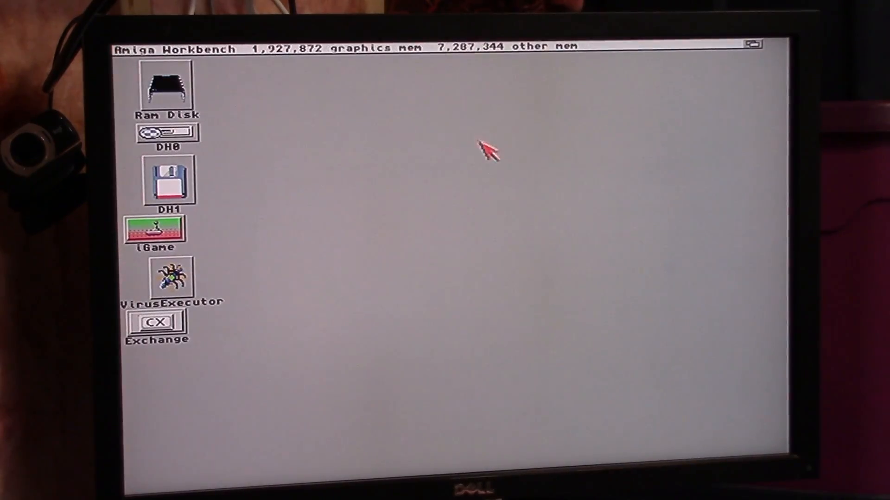
mouse_move(159, 105)
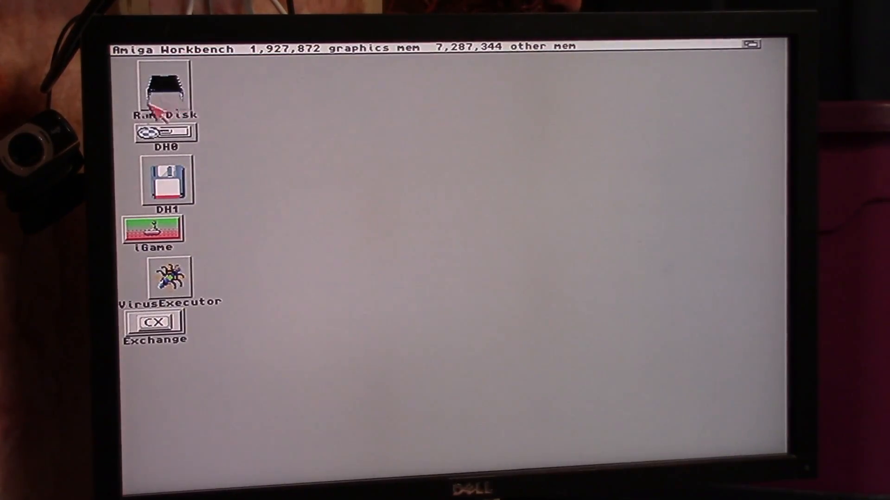
Open the DH1 drive and its WhichAmiga080 drawer to reveal the WhichAmiga tool
double_click(164, 181)
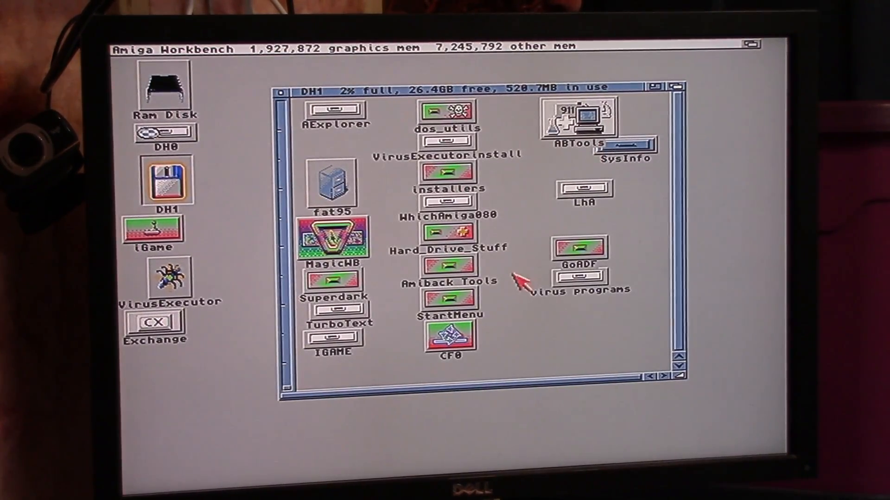
double_click(449, 200)
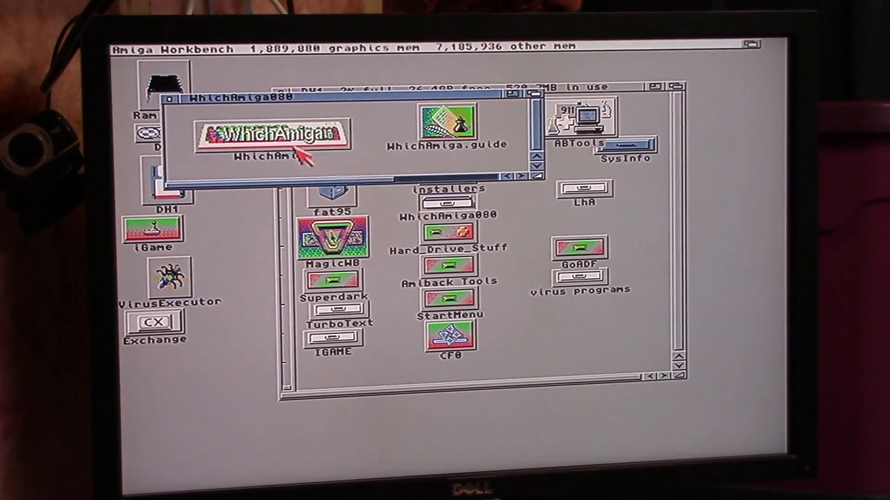
Run WhichAmiga to report an Amiga 1200 with 68EC020 CPU and no FPU
double_click(278, 134)
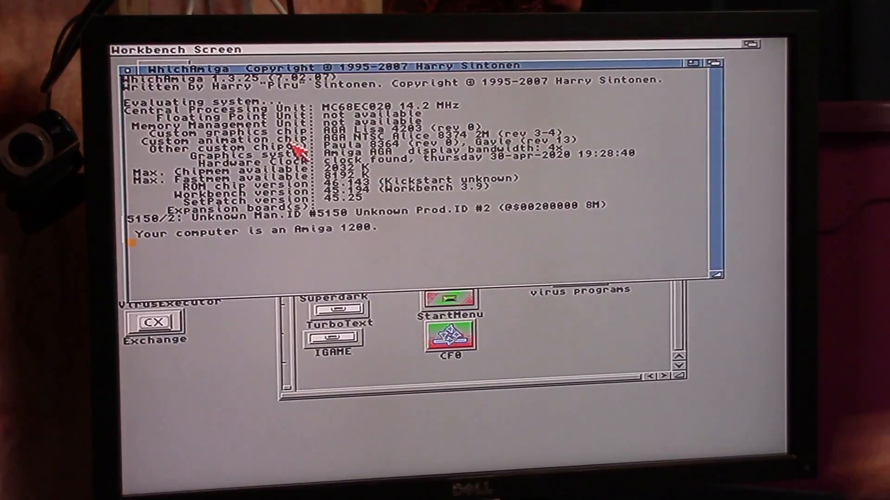
mouse_move(408, 113)
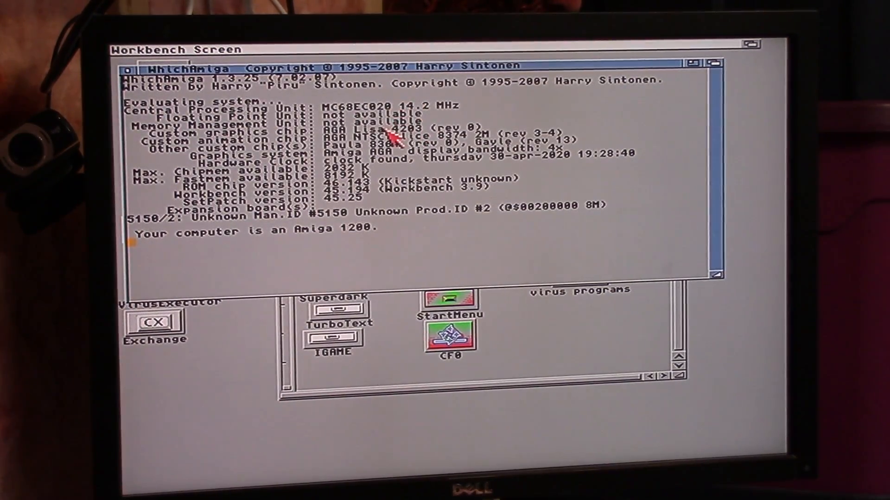
mouse_move(213, 128)
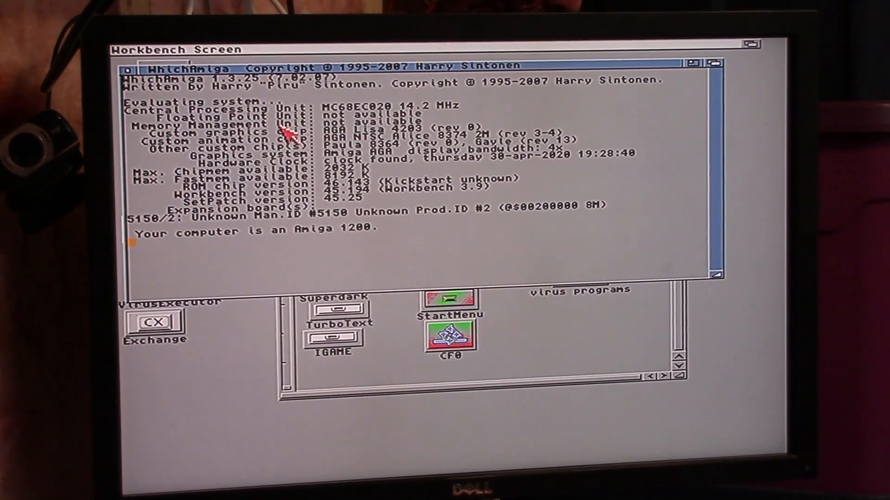
mouse_move(334, 188)
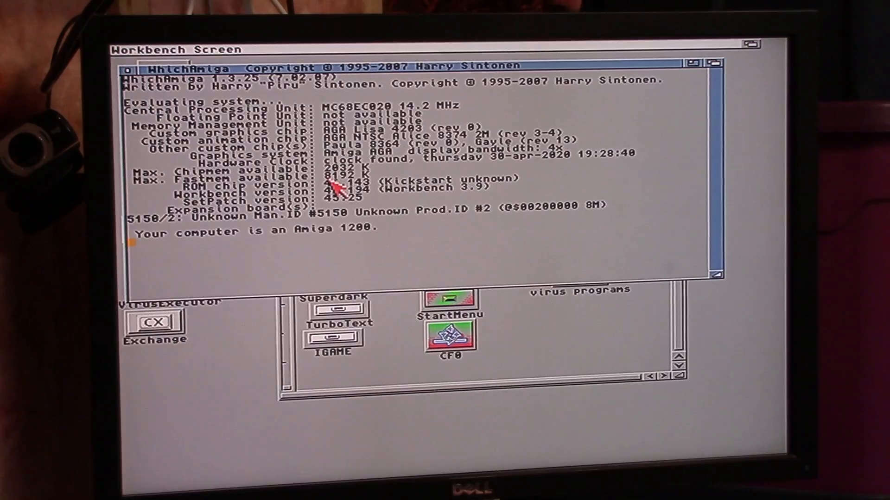
mouse_move(389, 159)
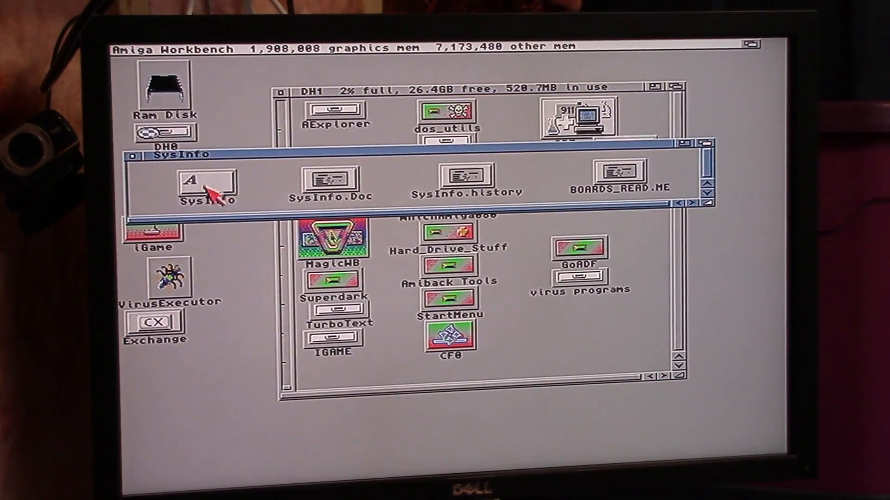
Launch SysInfo to show Internal Hardware Modes with 68EC020 CPU and no FPU
double_click(207, 184)
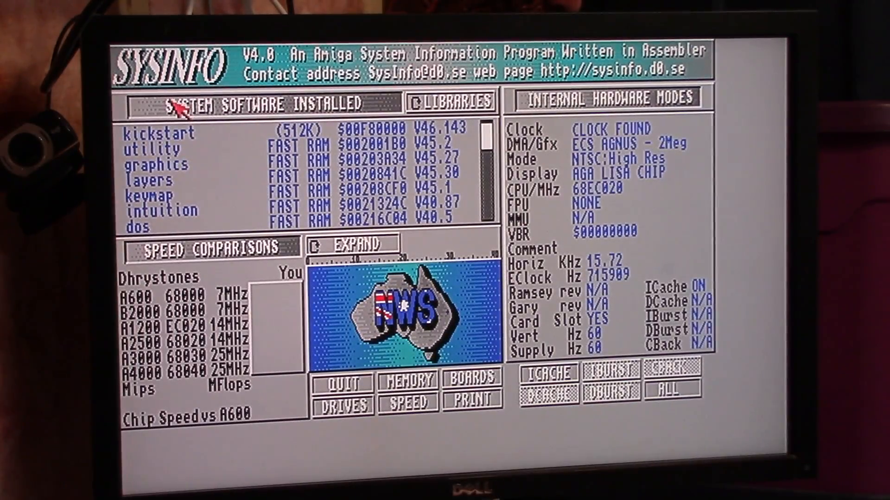
mouse_move(639, 202)
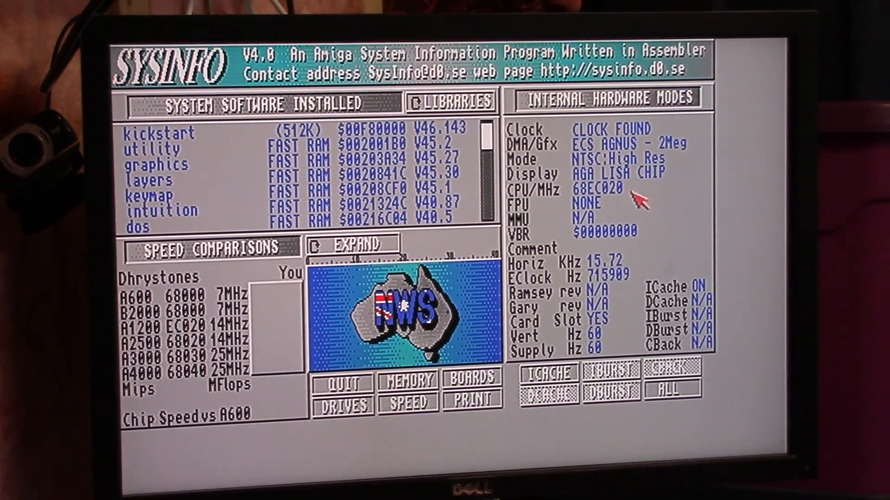
mouse_move(511, 261)
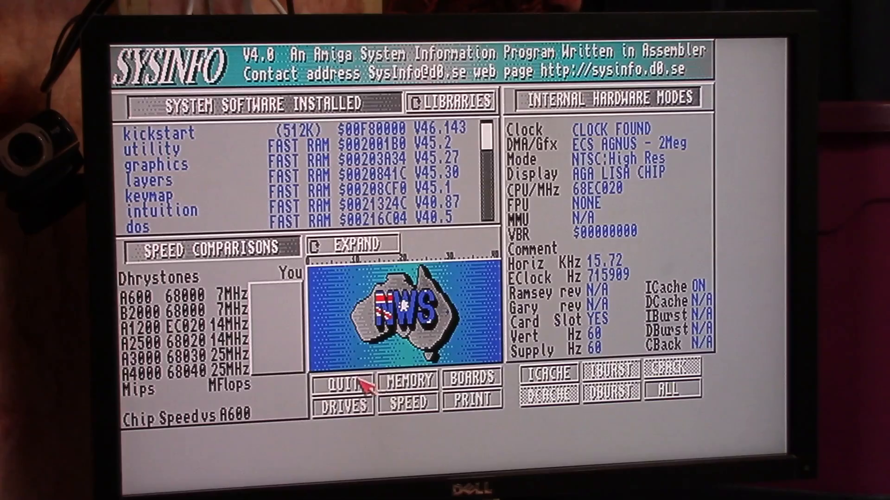
mouse_move(598, 162)
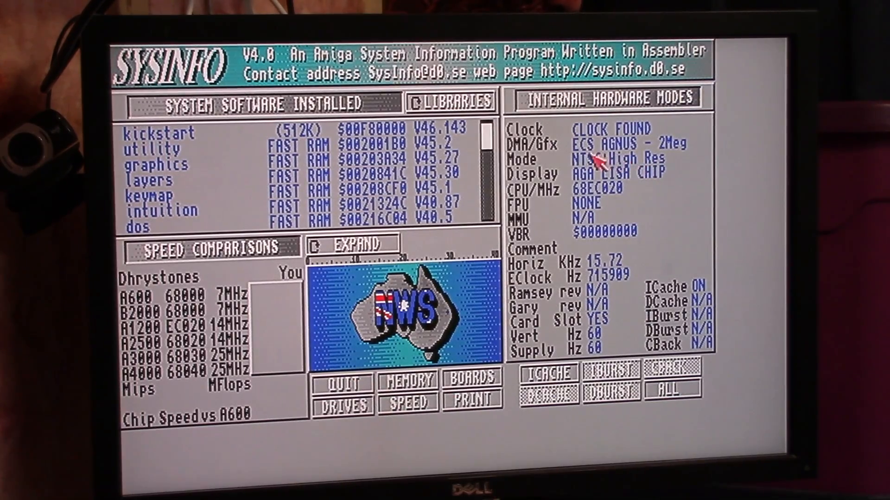
mouse_move(616, 196)
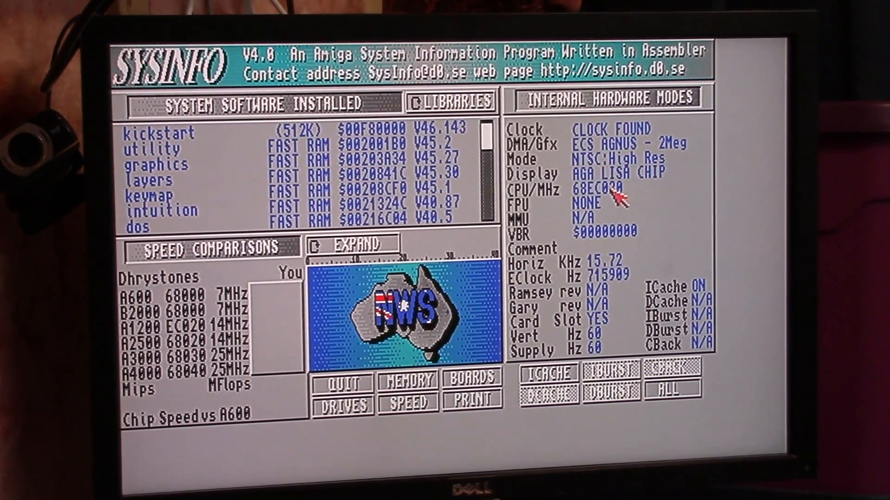